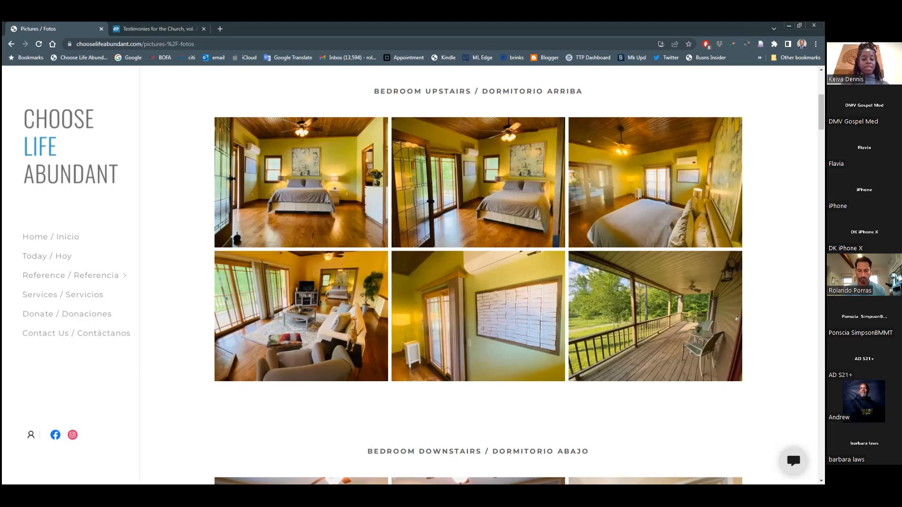
scroll(down, 3)
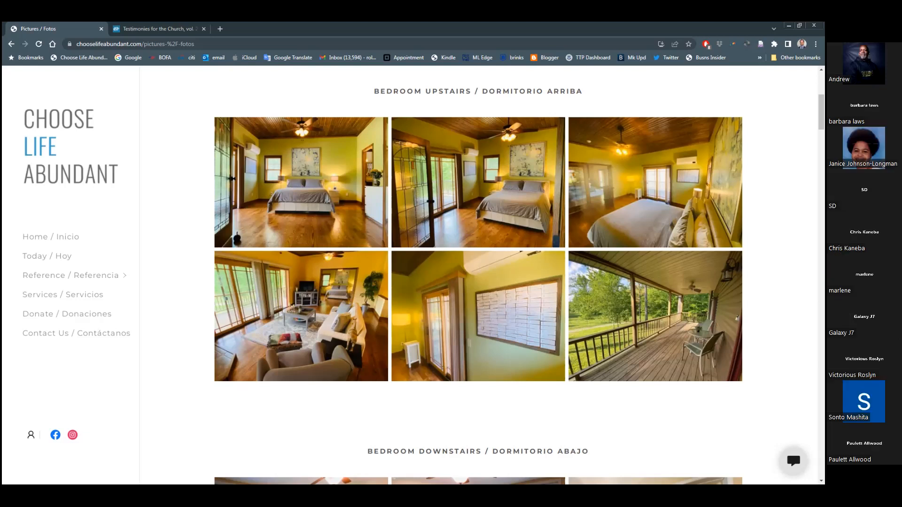